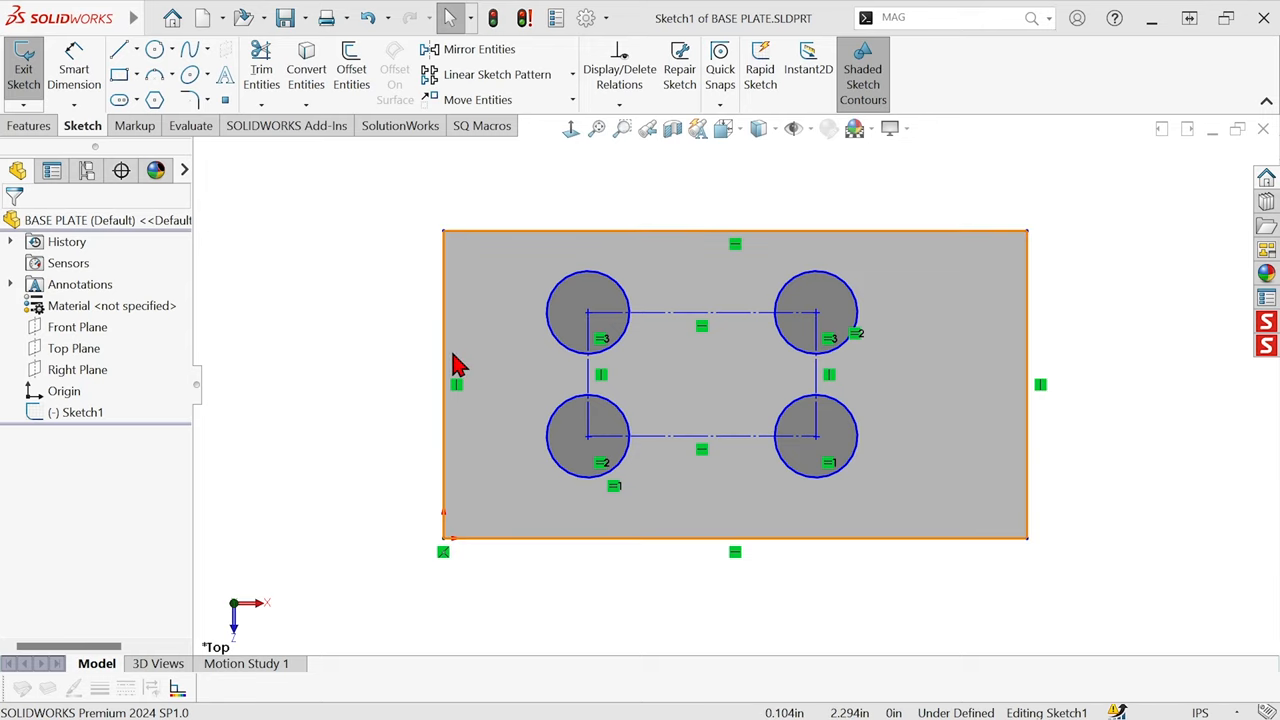
mouse_move(644, 532)
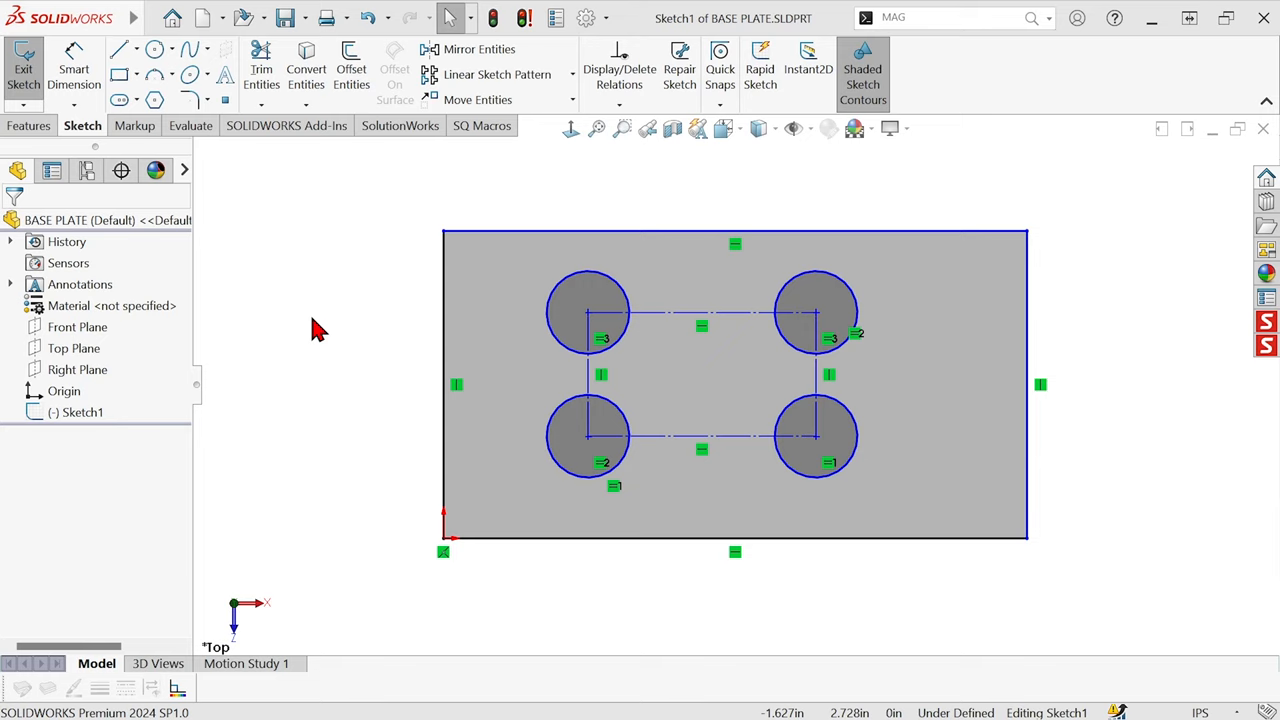
mouse_move(344, 250)
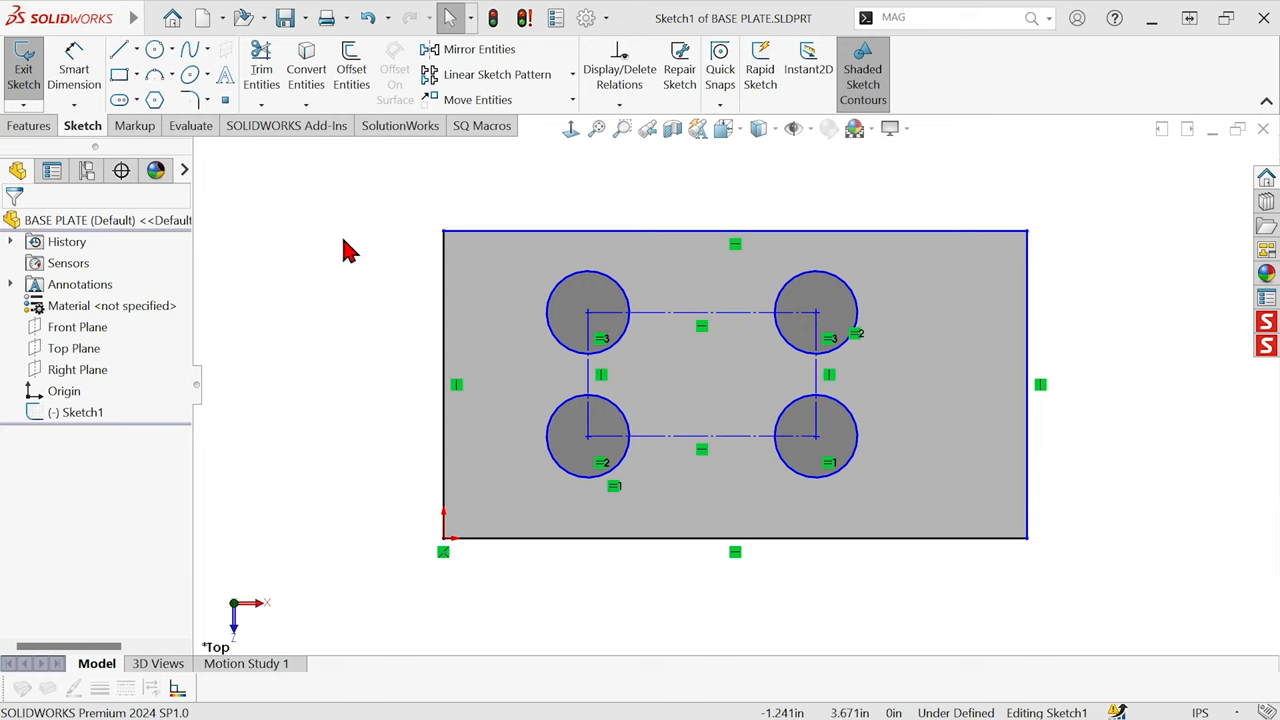
mouse_move(72, 68)
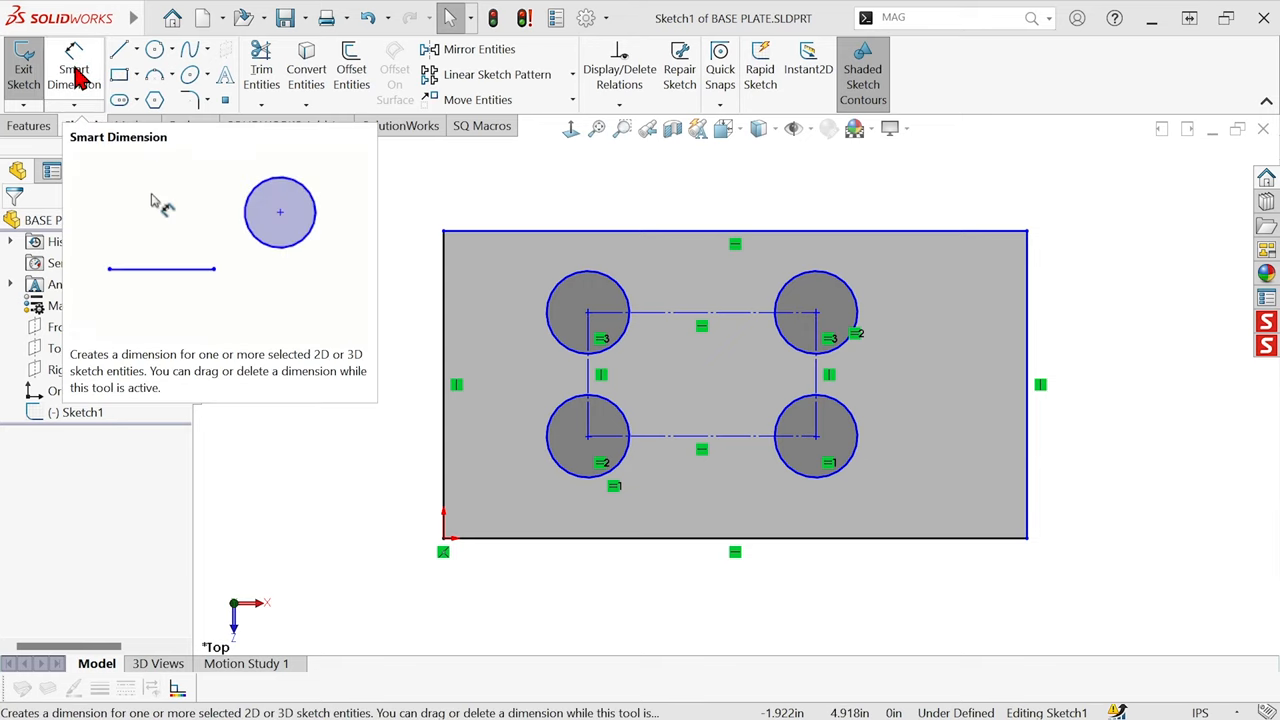
mouse_move(358, 248)
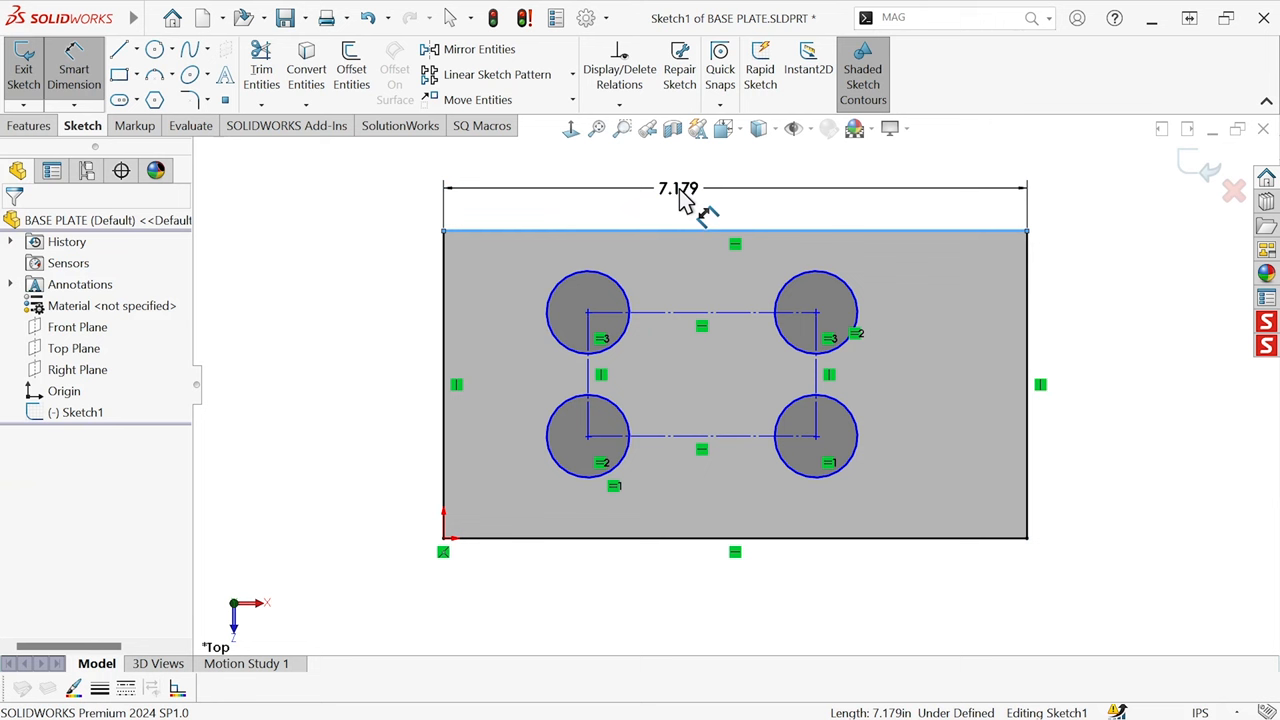
- Dimension the plate height 5, horizontal hole spacing 5 and vertical hole spacing 3.5
double_click(678, 188)
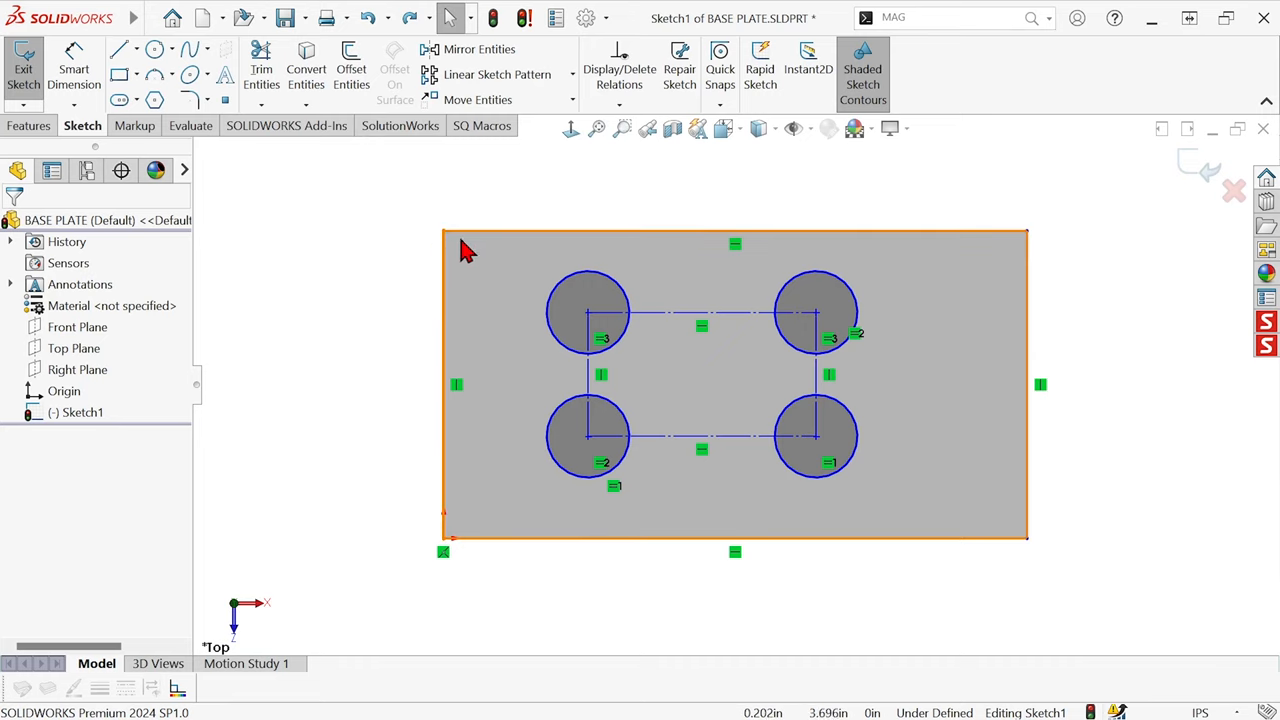
left_click(736, 236)
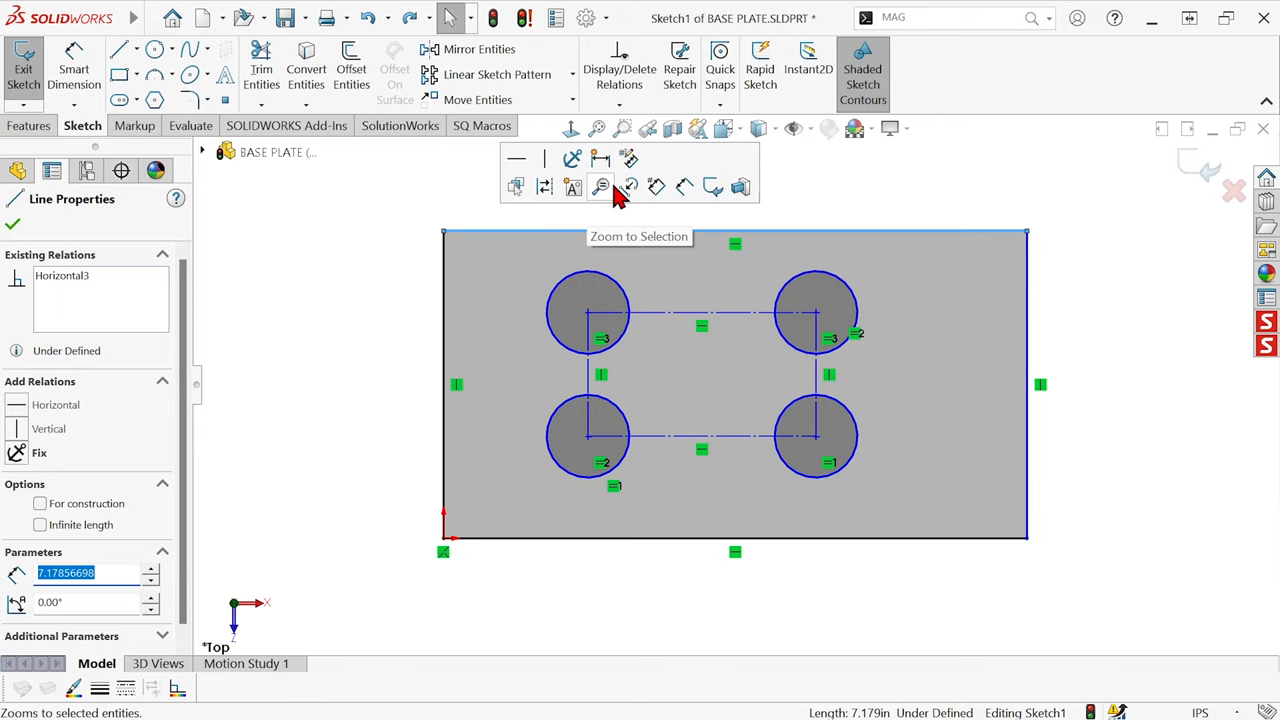
mouse_move(684, 188)
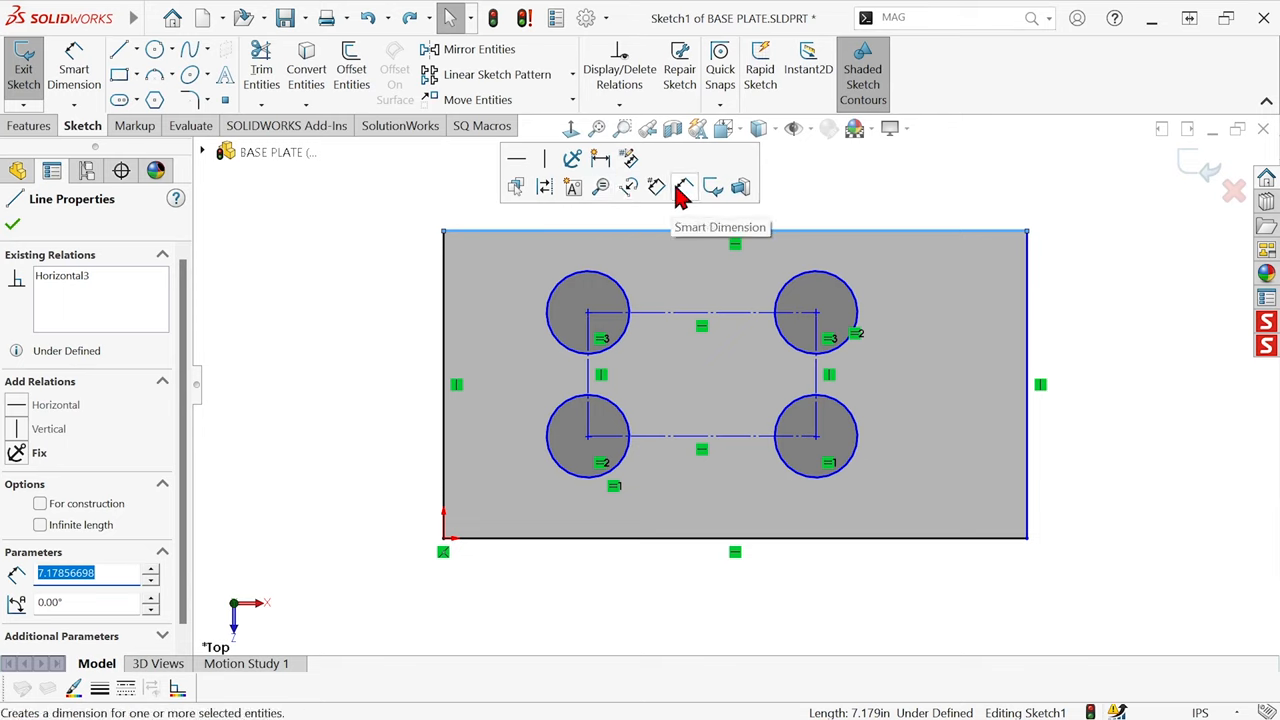
mouse_move(600, 160)
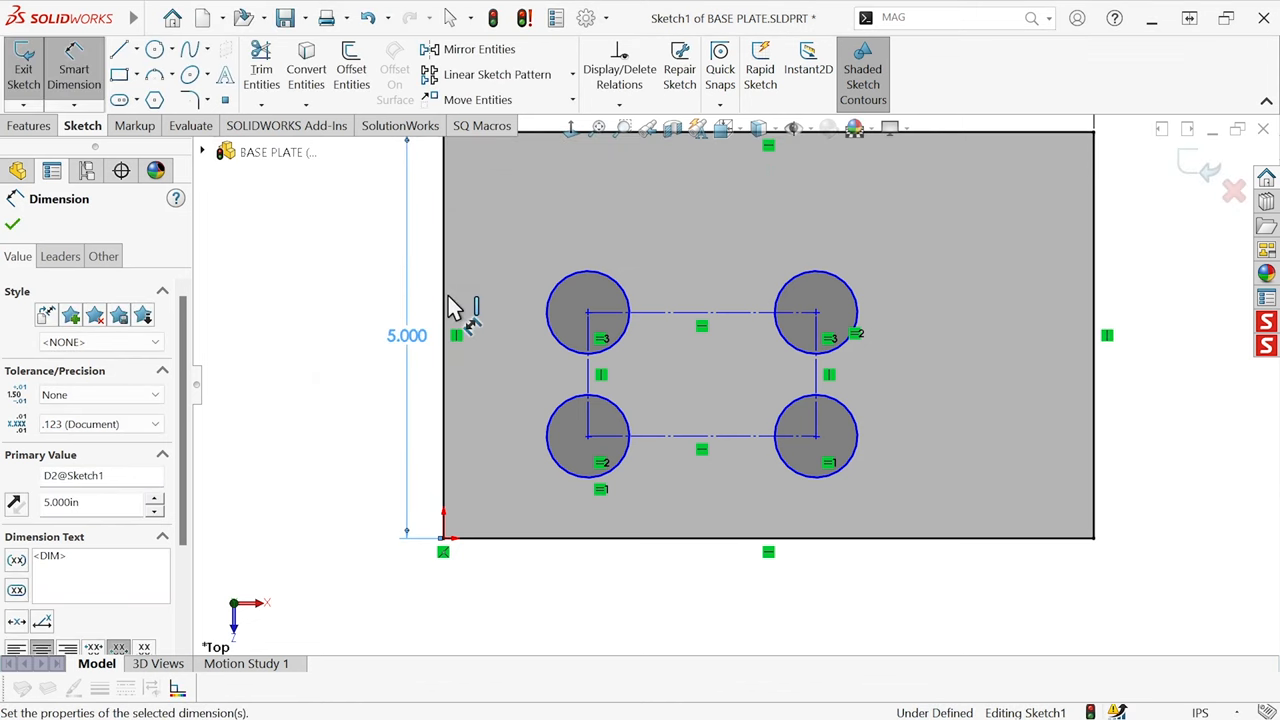
mouse_move(700, 320)
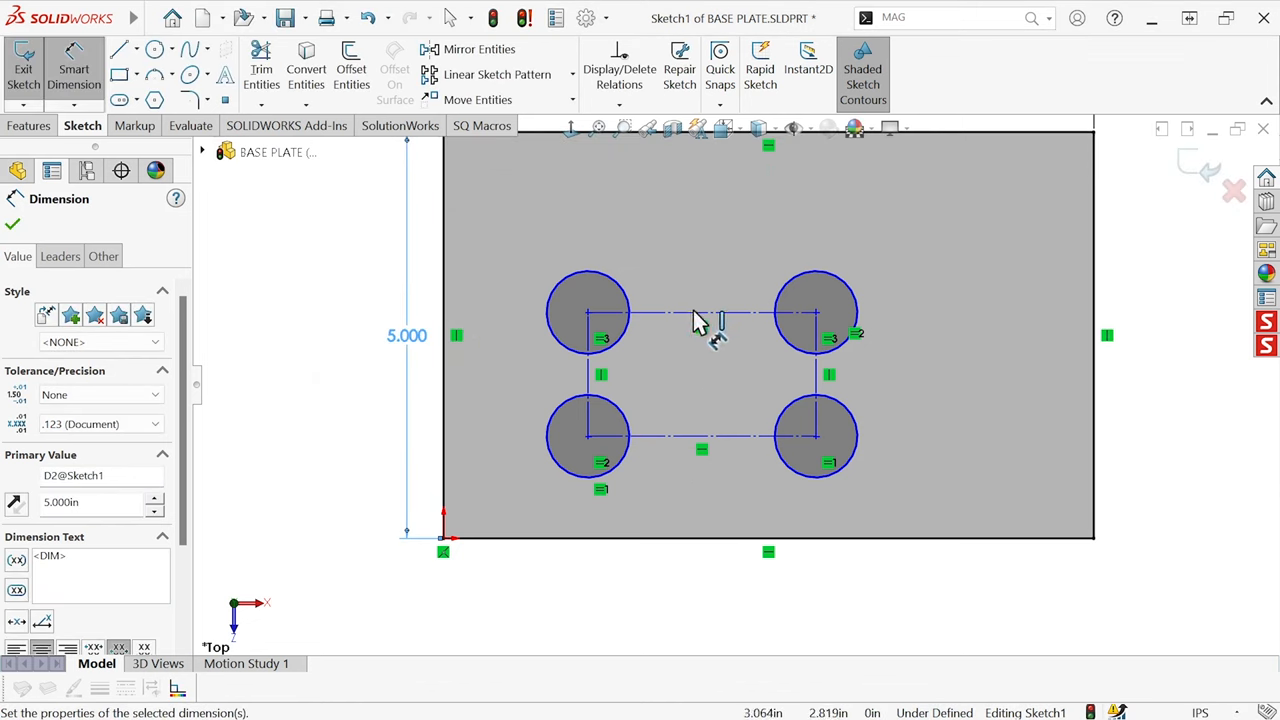
left_click(700, 320)
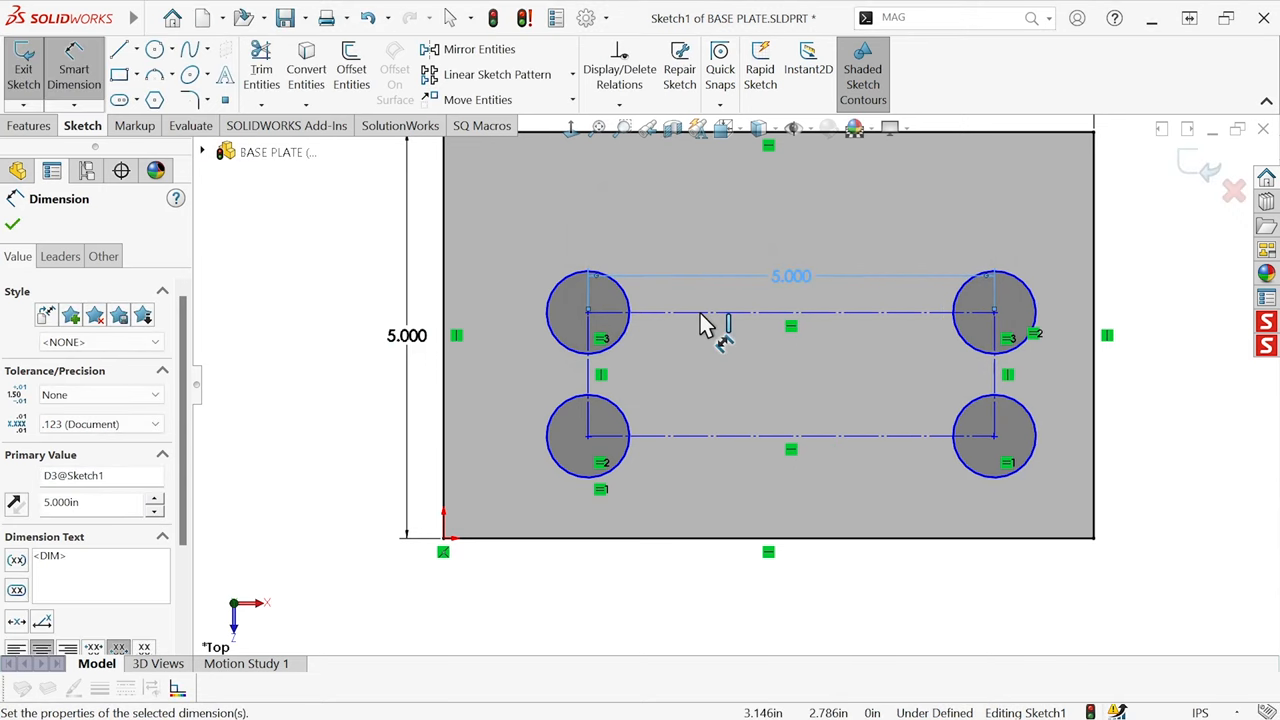
mouse_move(1000, 384)
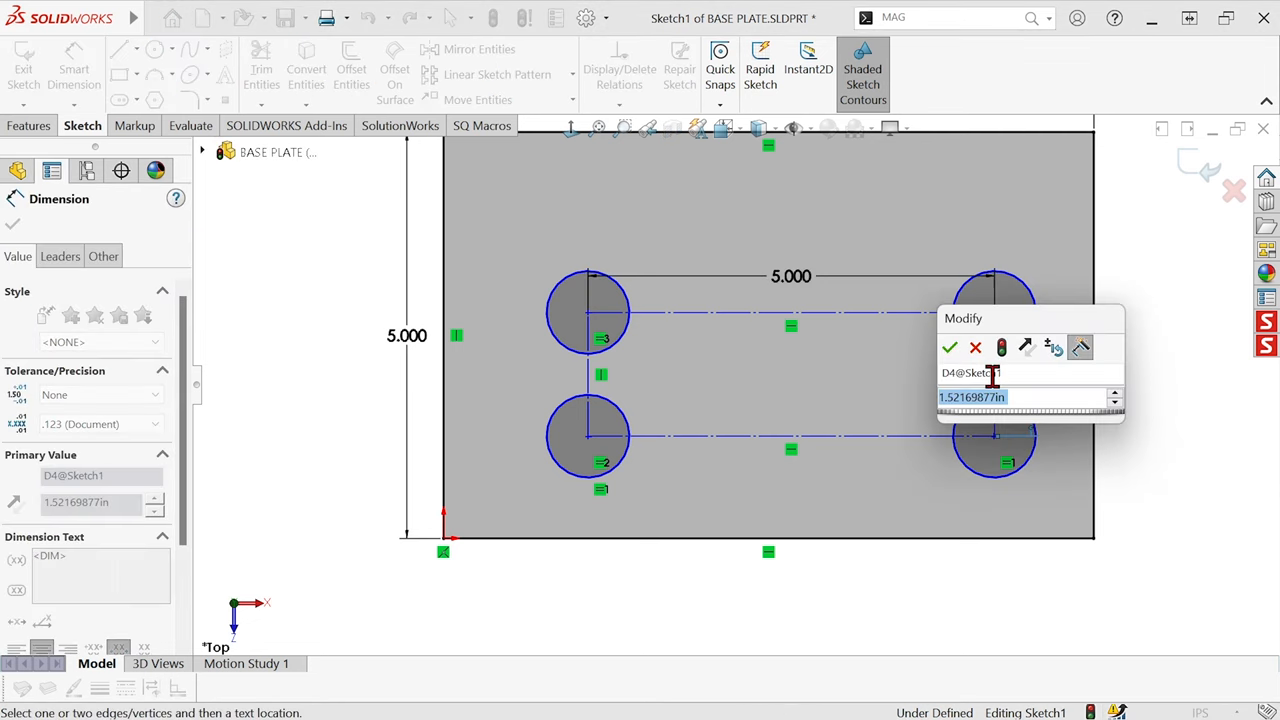
type("3")
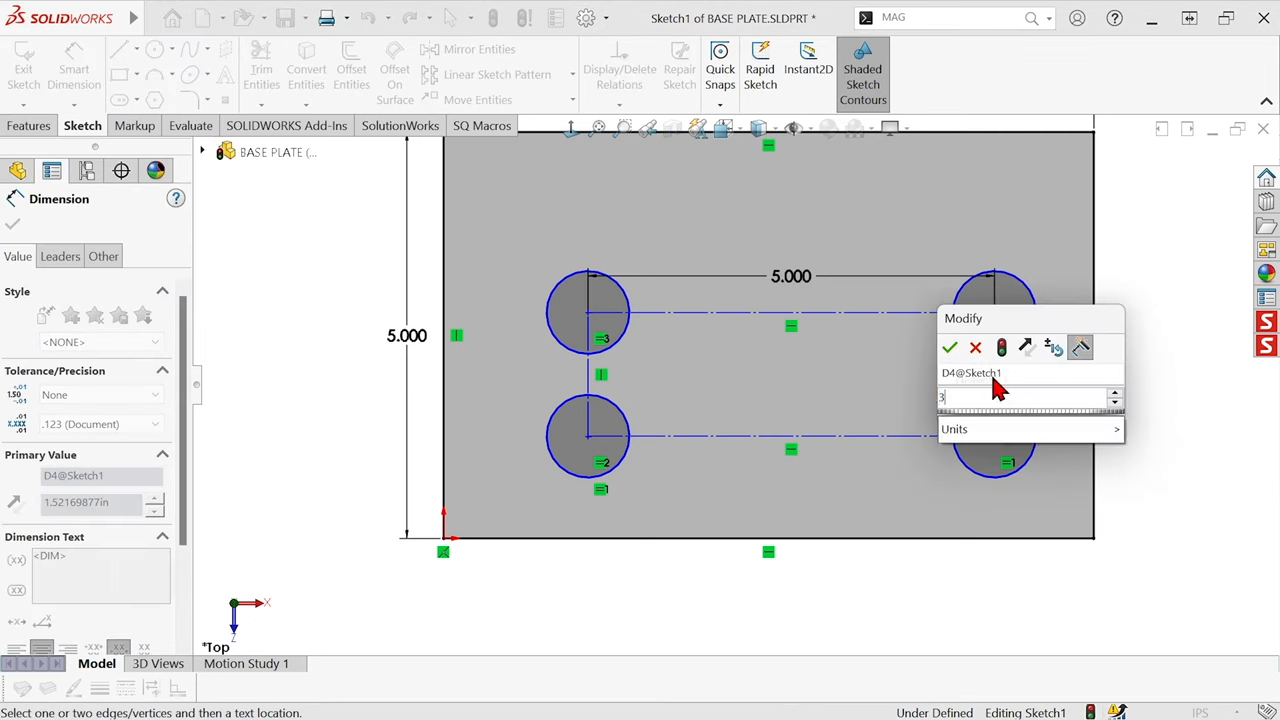
left_click(948, 348)
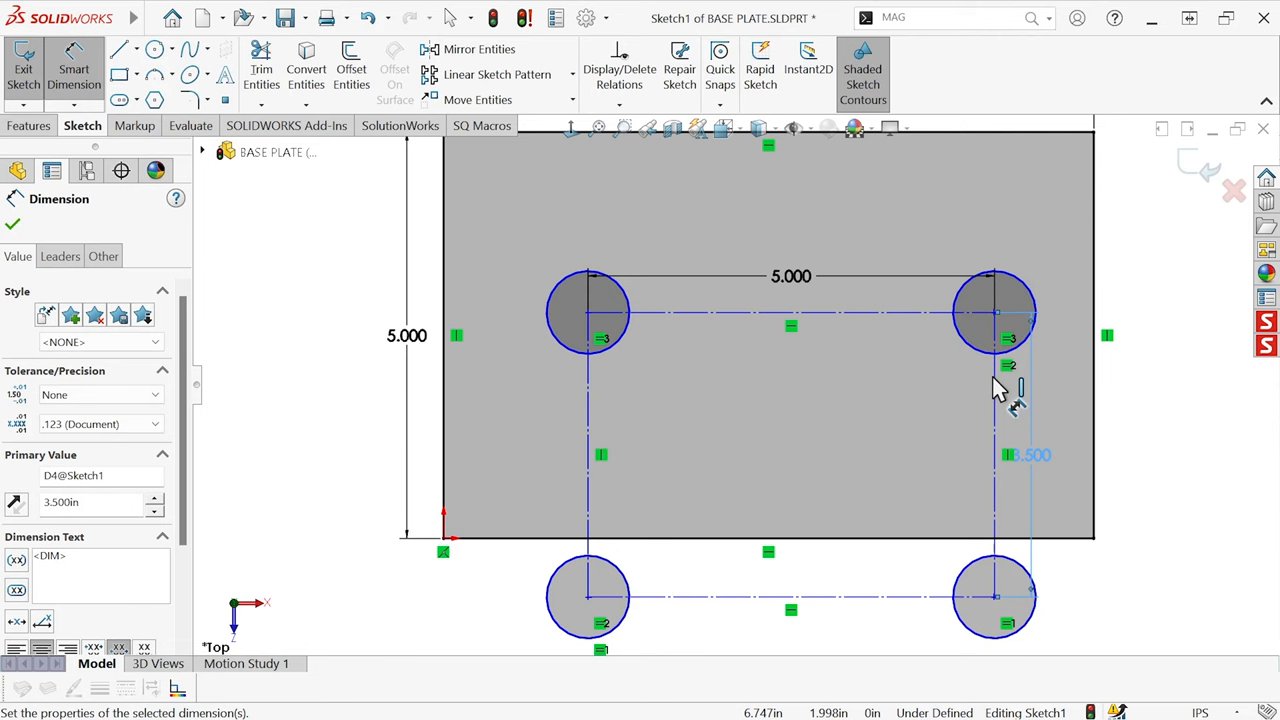
mouse_move(1036, 304)
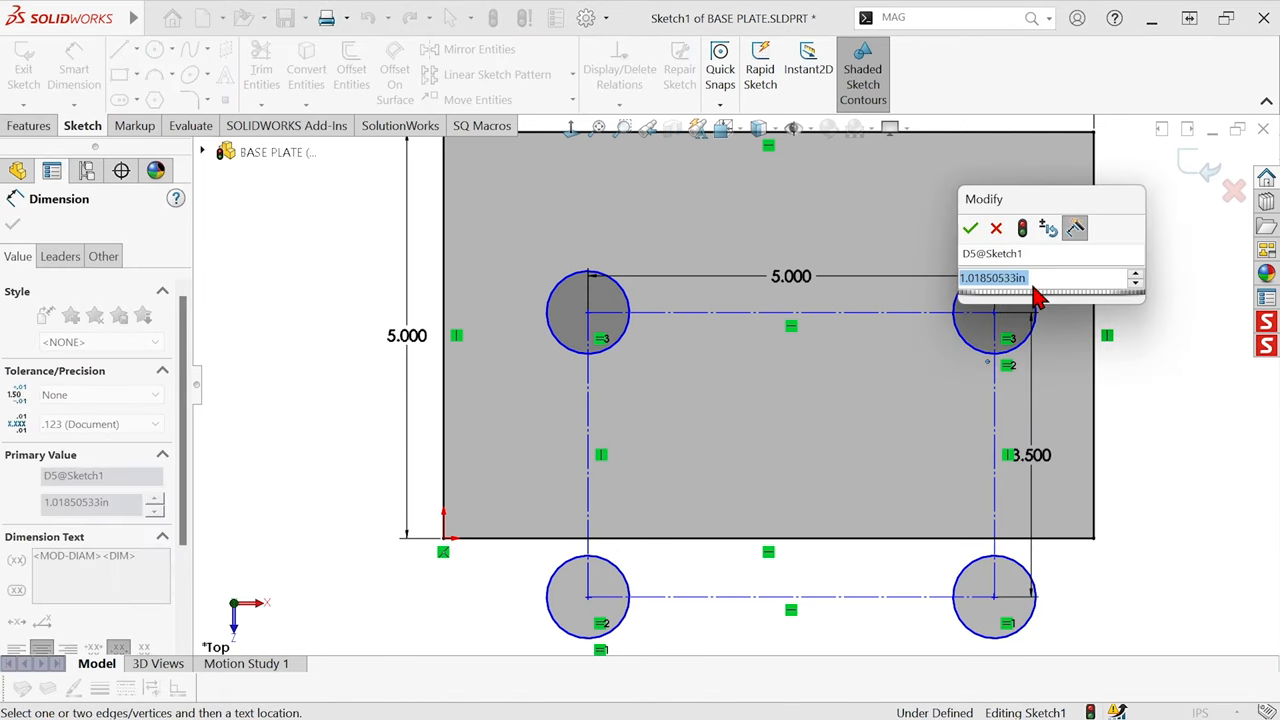
- Set the hole diameter to 1 and the plate width to 8.000
left_click(968, 228)
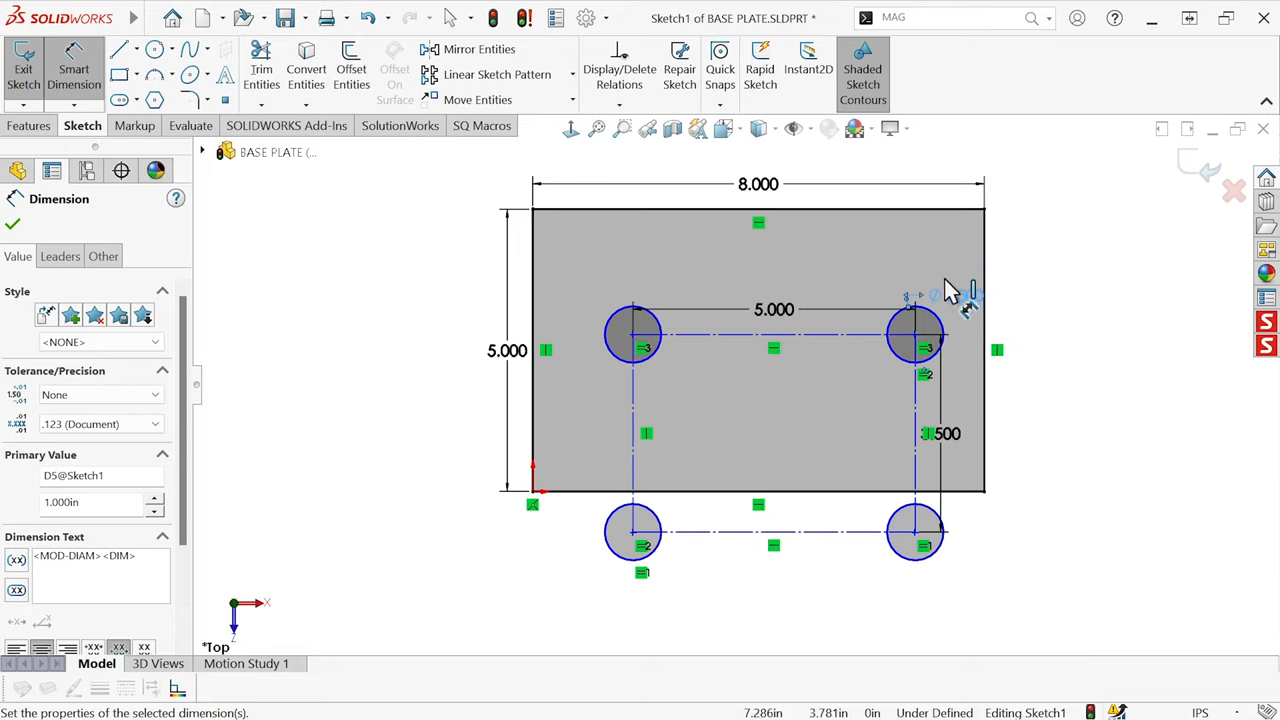
mouse_move(996, 280)
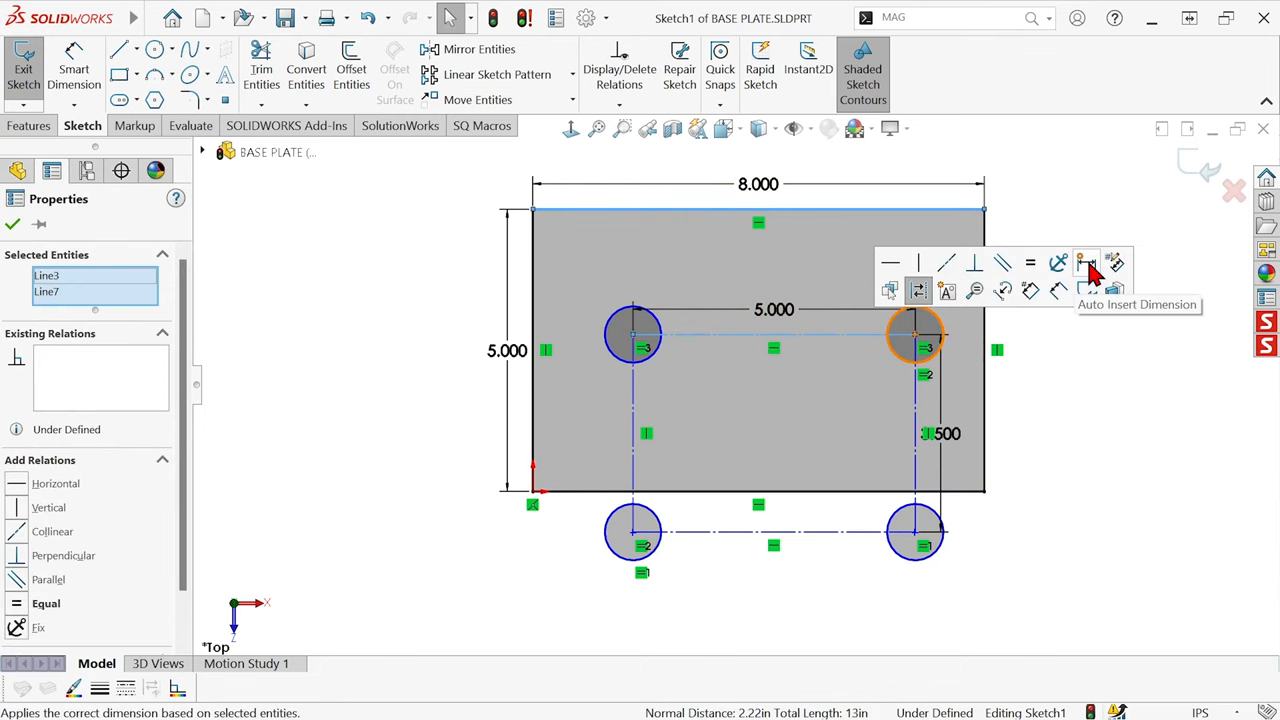
- Auto-dimension the holes 1.000 from the top and side edges, fully defining the sketch
left_click(1086, 262)
type("1")
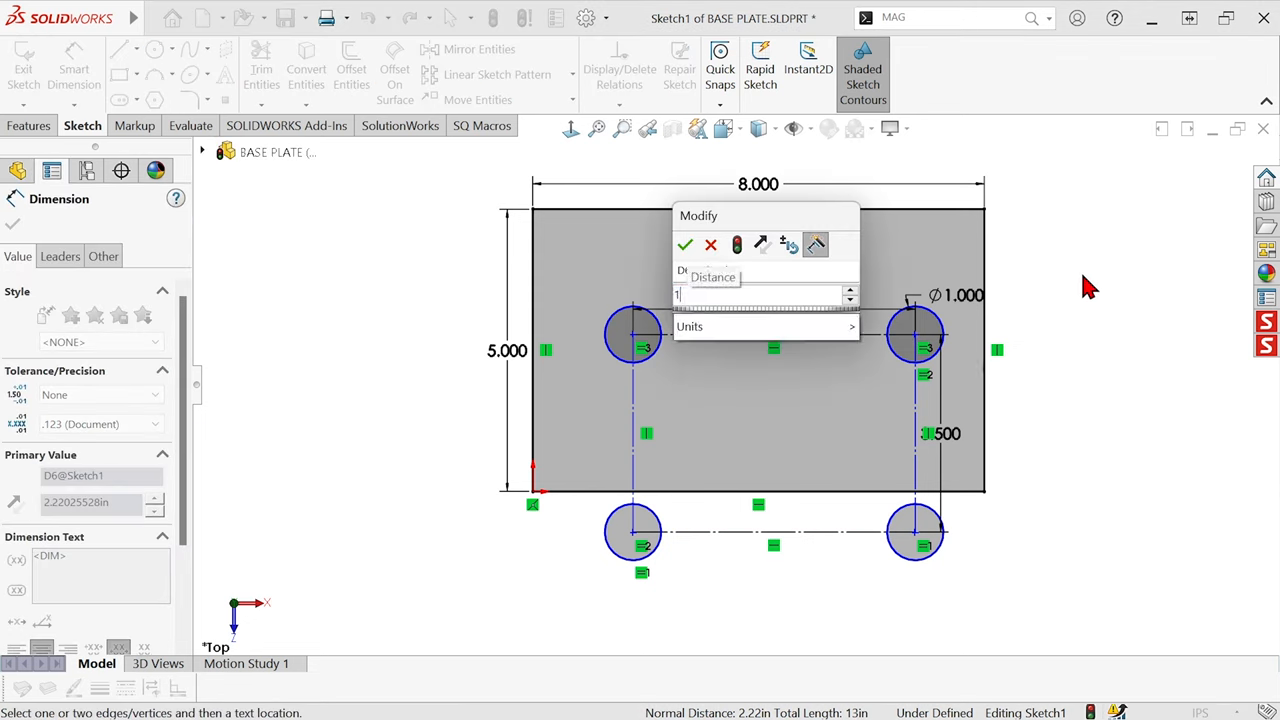
left_click(684, 244)
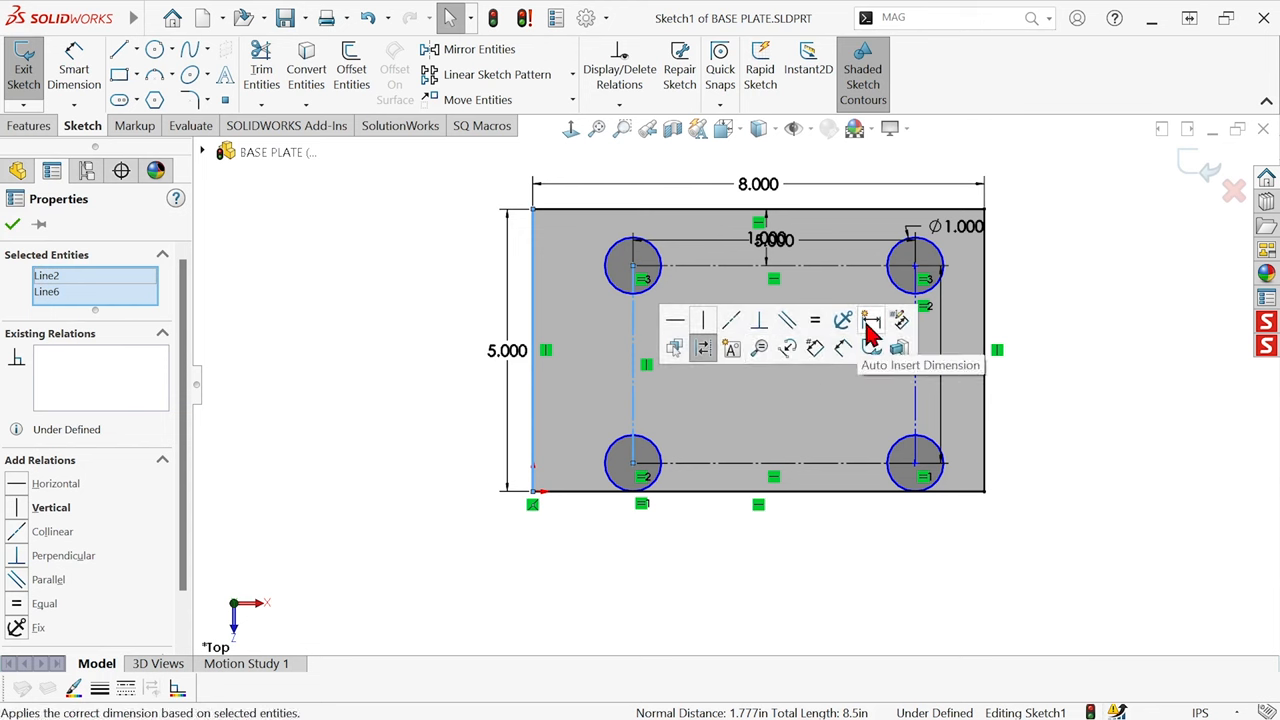
left_click(872, 320)
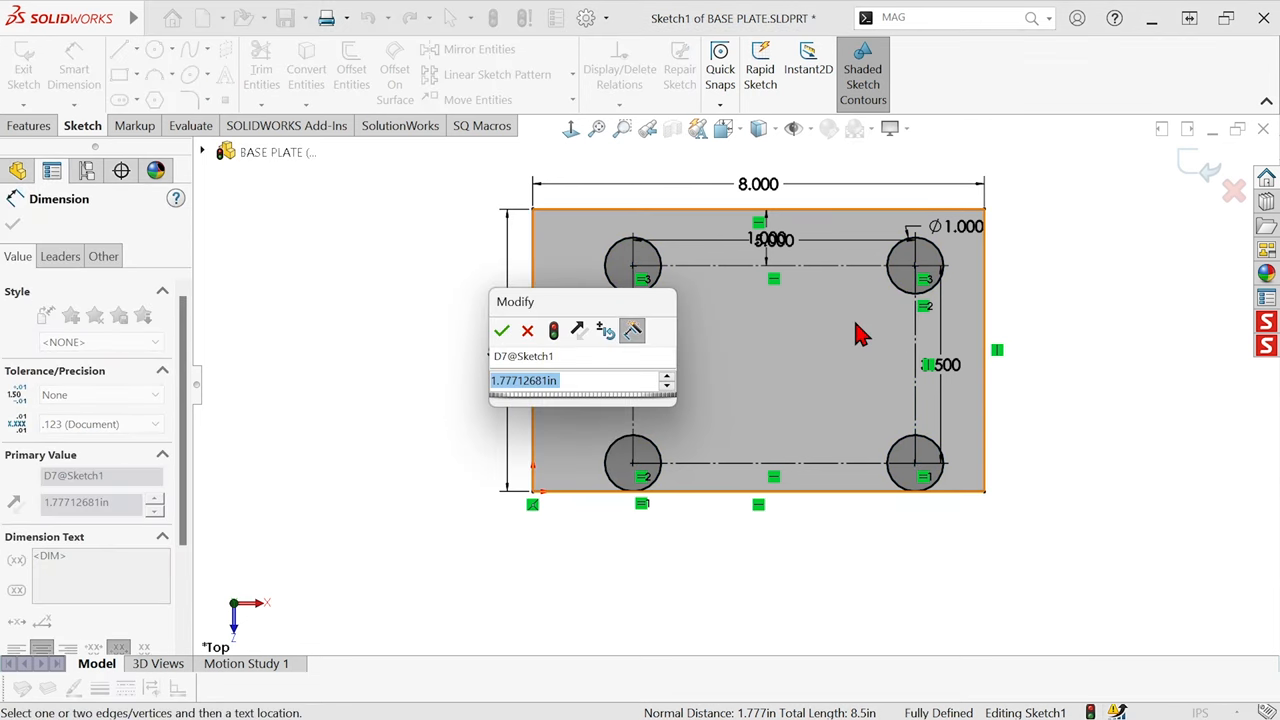
left_click(500, 332)
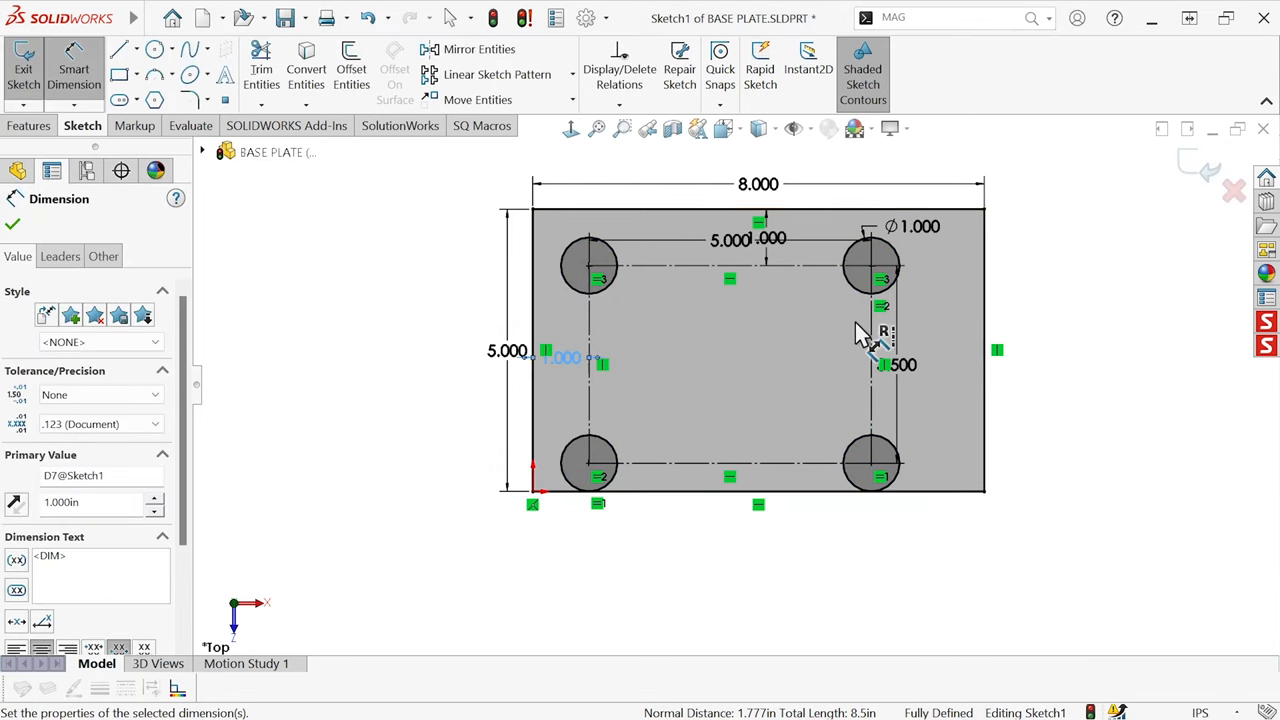
mouse_move(744, 296)
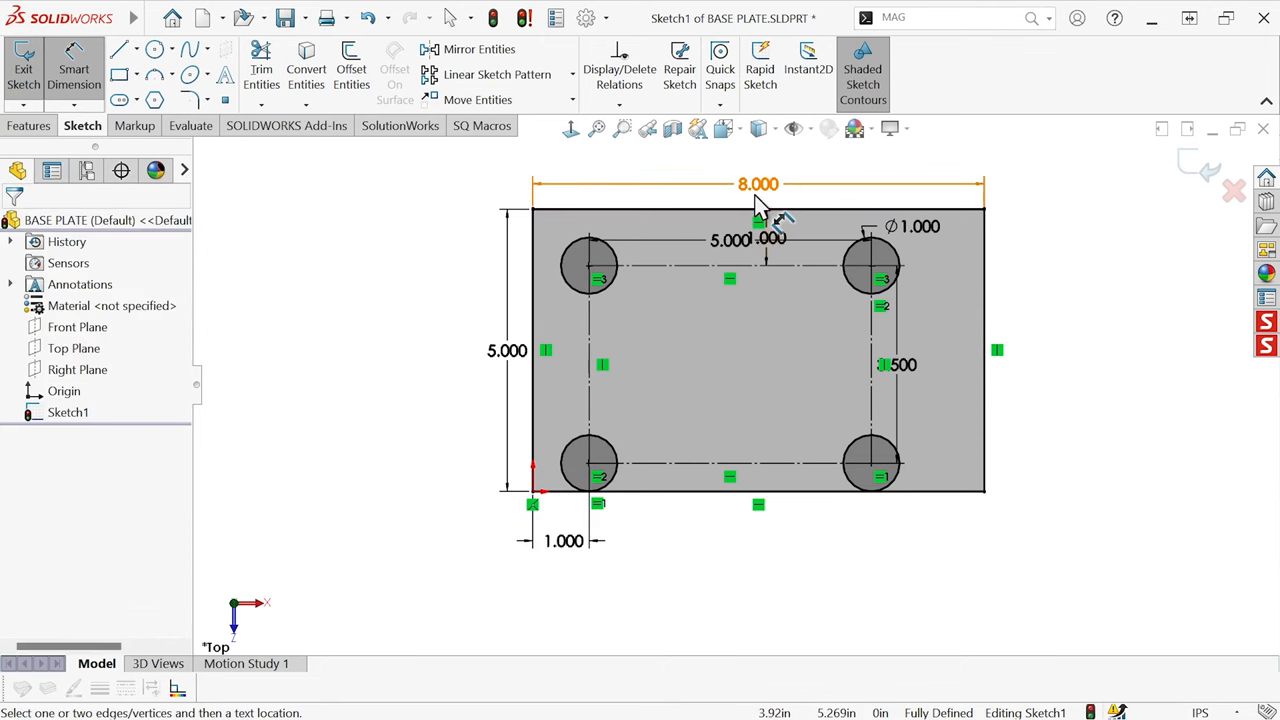
- Change the hole diameter to 0.500 and reposition the 8.000 and 5.000 dimensions
left_click(758, 184)
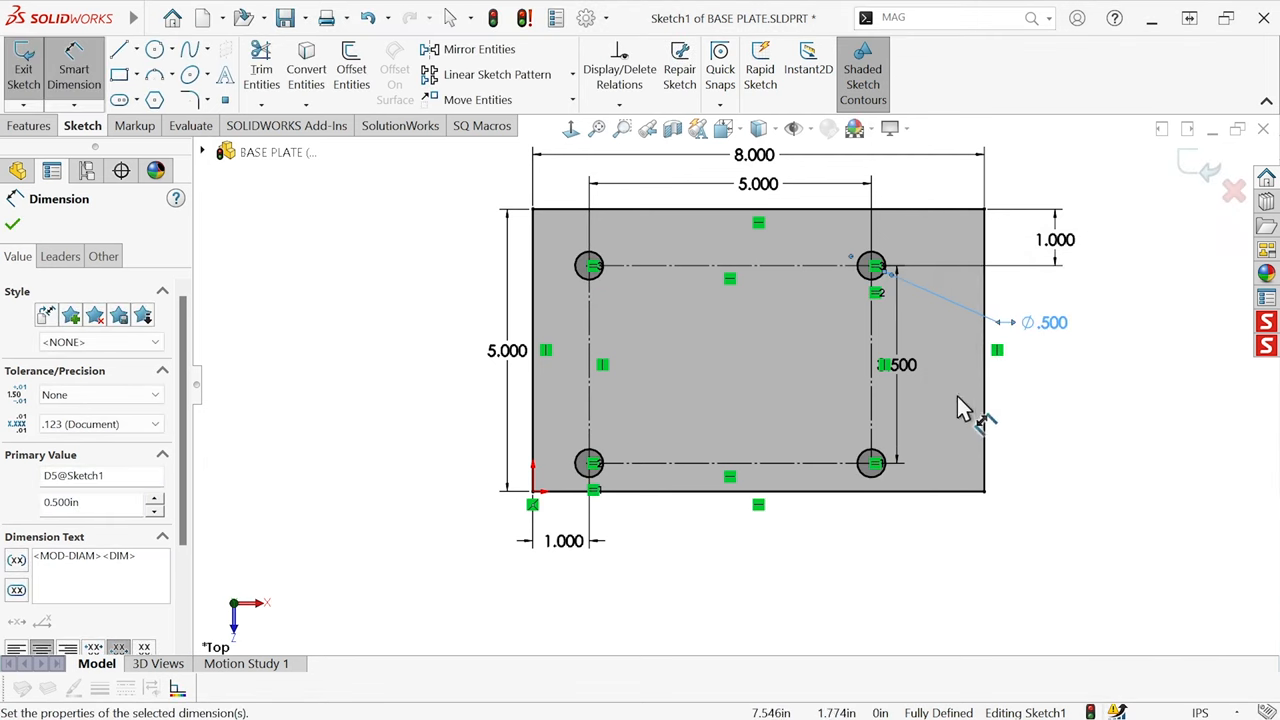
double_click(900, 364)
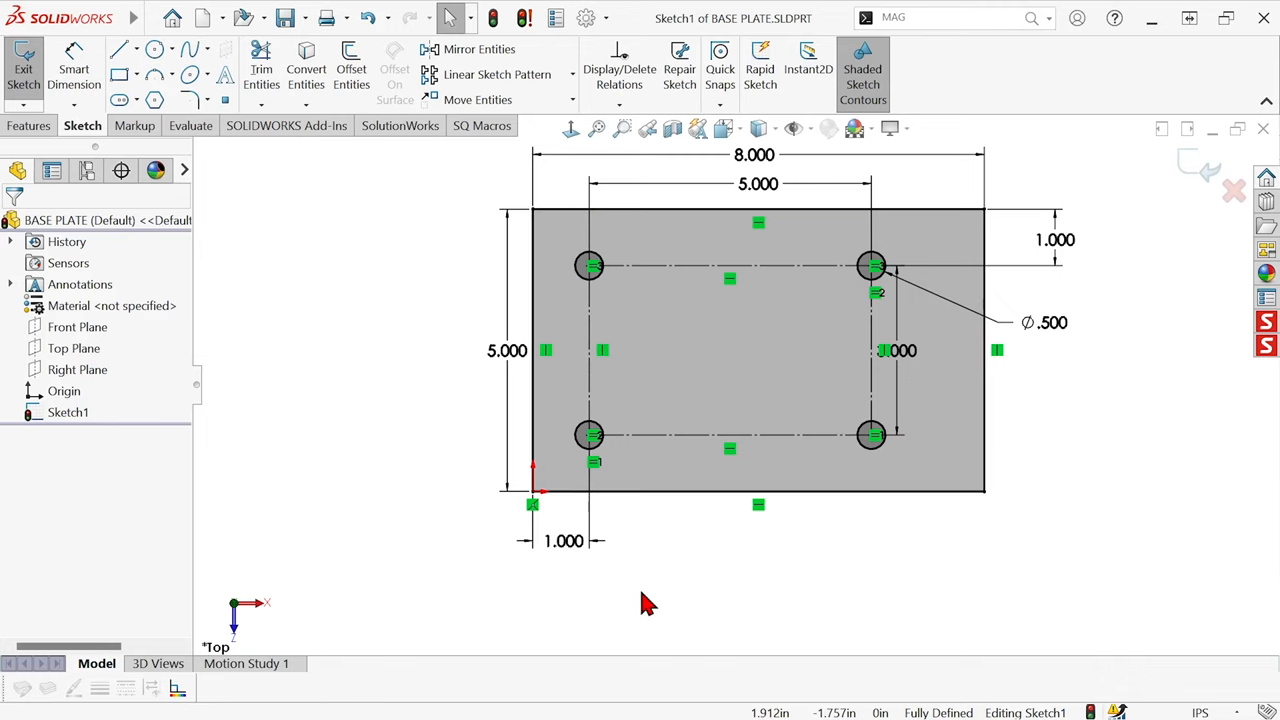
mouse_move(658, 598)
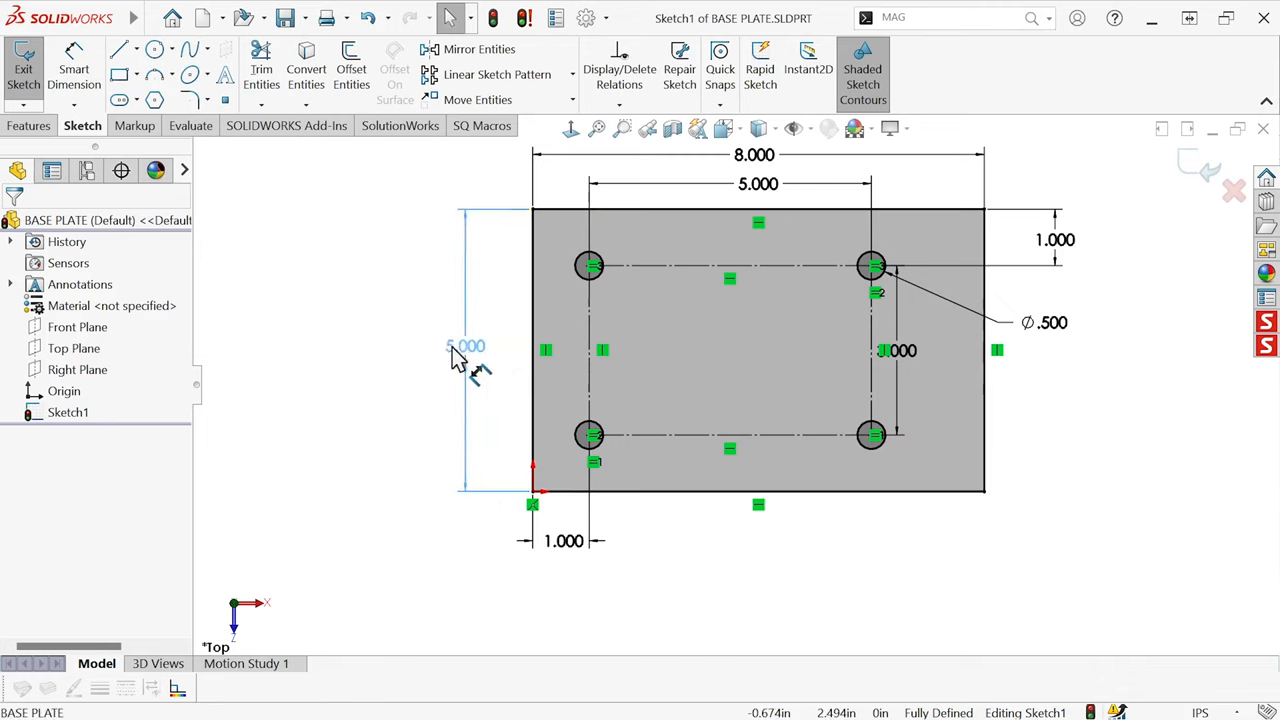
left_click(466, 346)
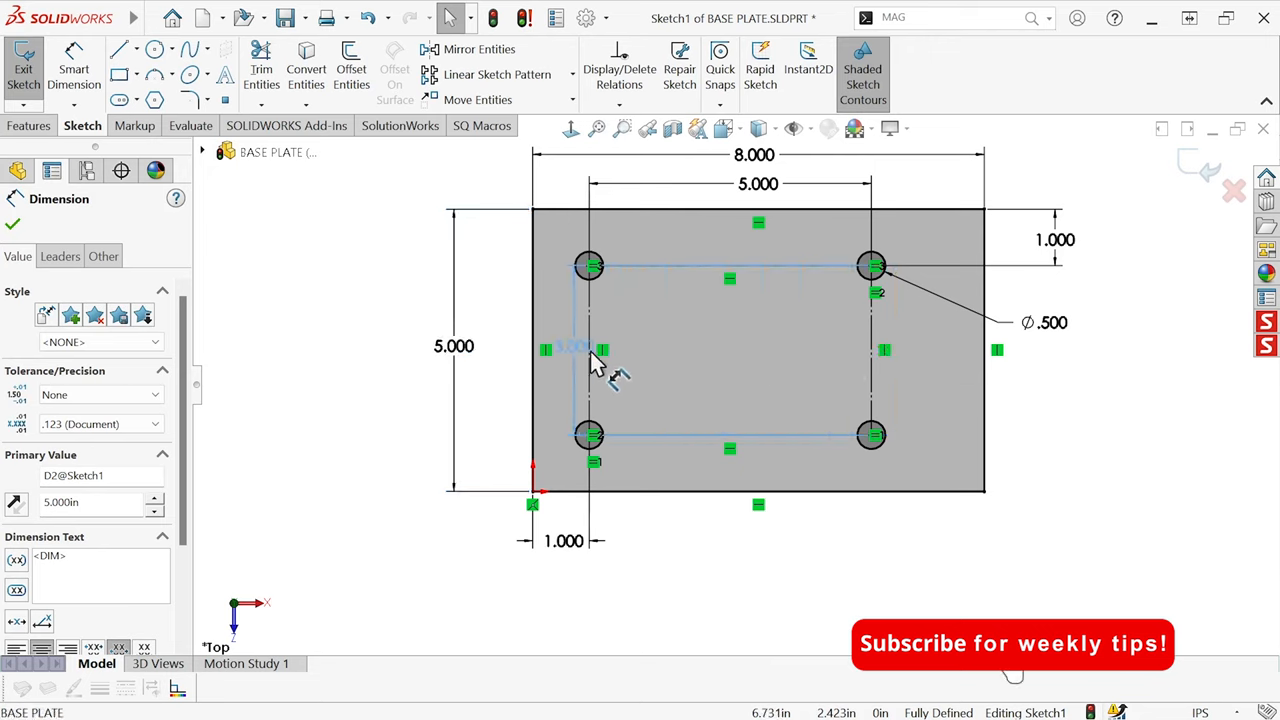